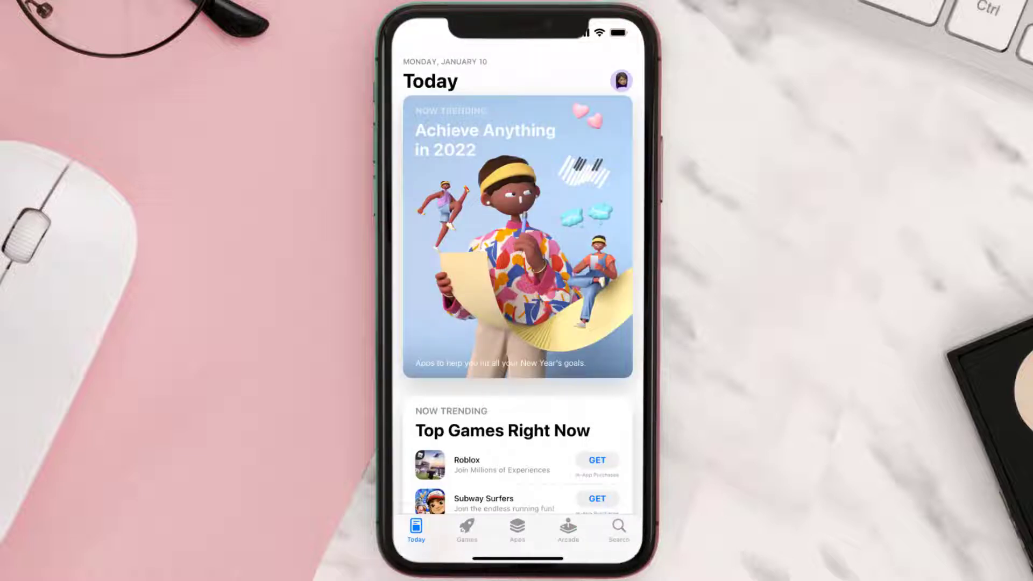
Step: Search the App Store for 'dpd app' and start the DPD app's available update
left_click(616, 530)
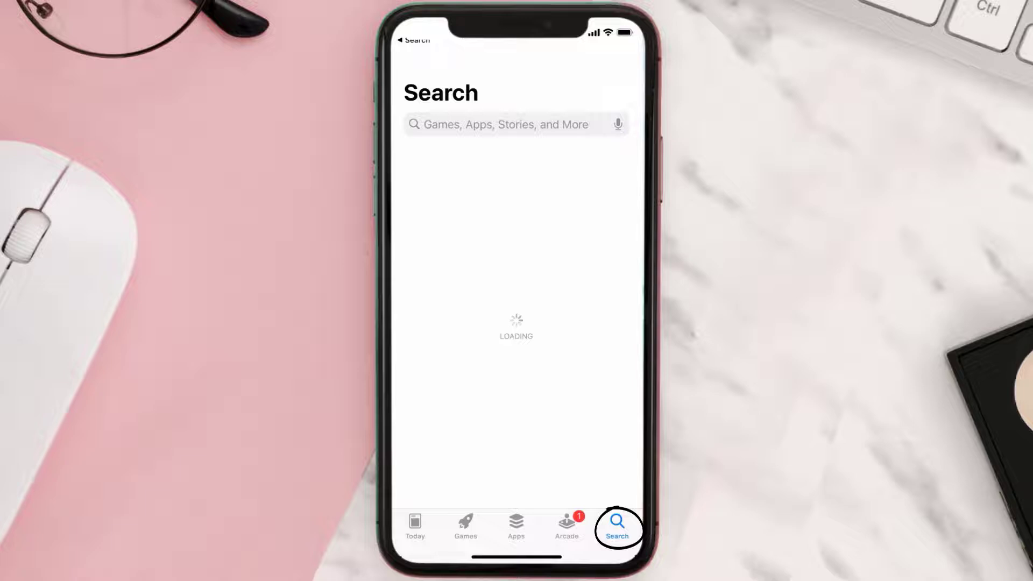
type("dpd app")
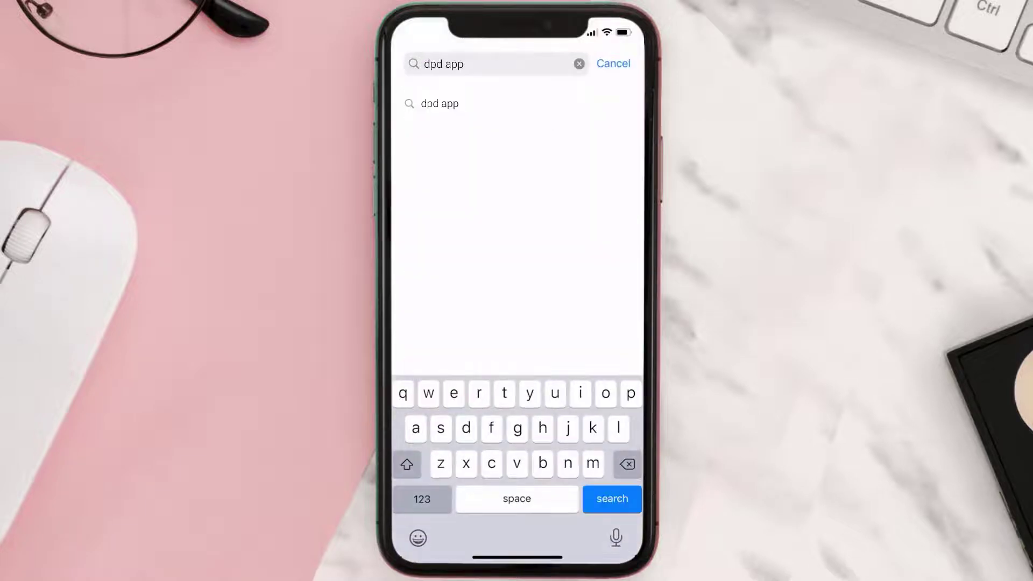
left_click(611, 499)
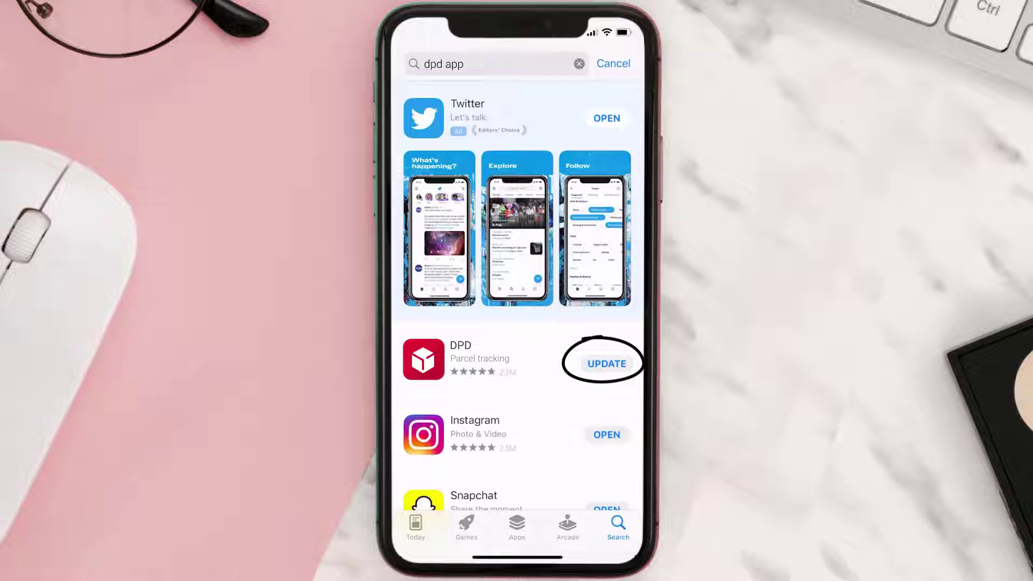
left_click(606, 363)
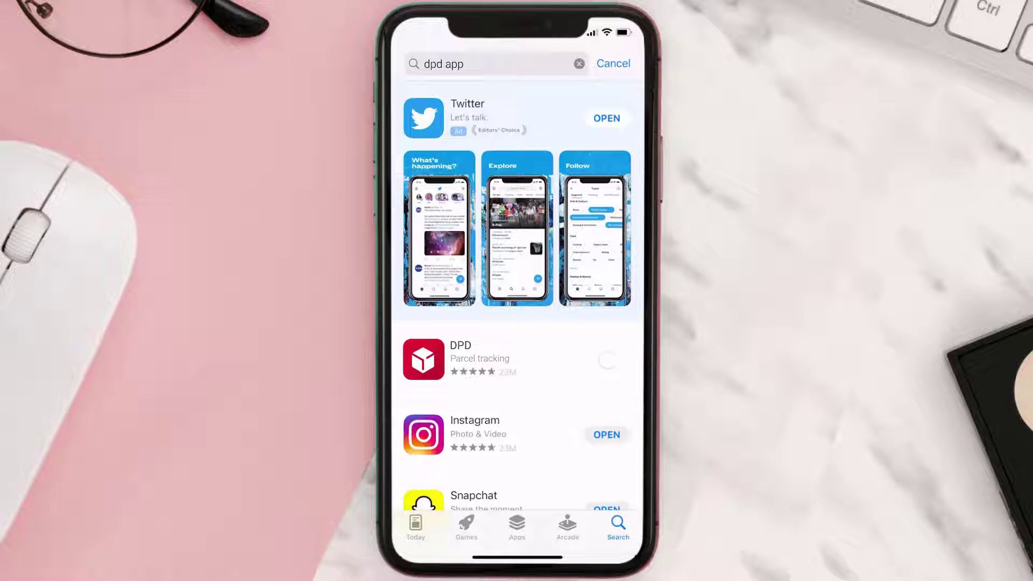
left_click(607, 363)
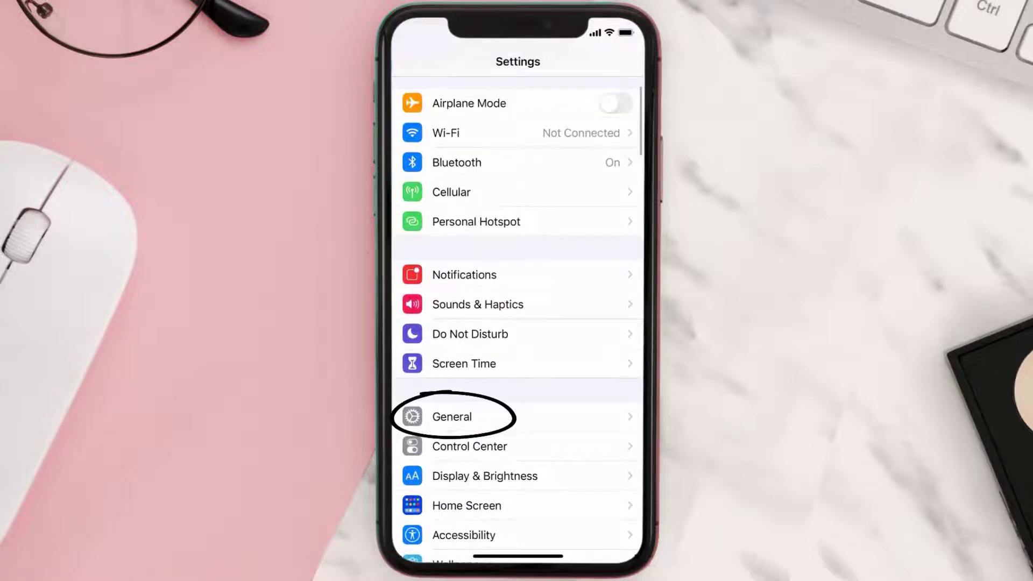
Step: Offload DPD via General > iPhone Storage, confirming Offload App to keep its documents and data
left_click(452, 415)
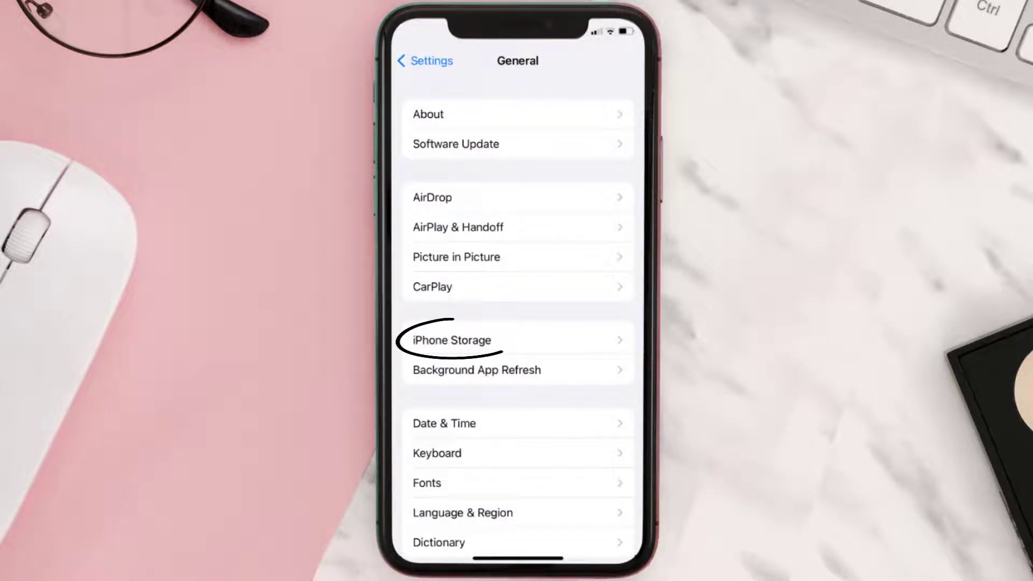
left_click(452, 342)
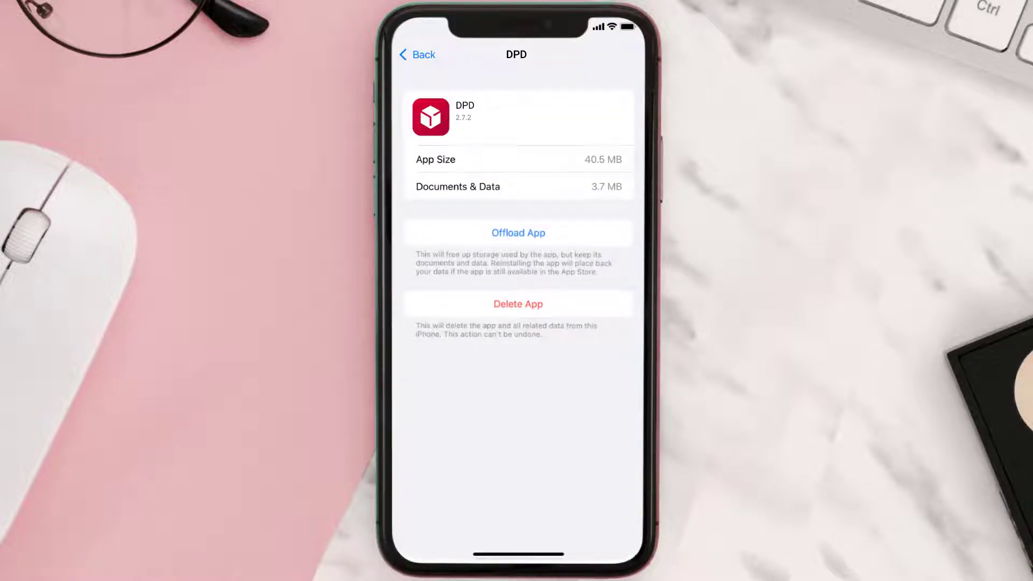
left_click(517, 233)
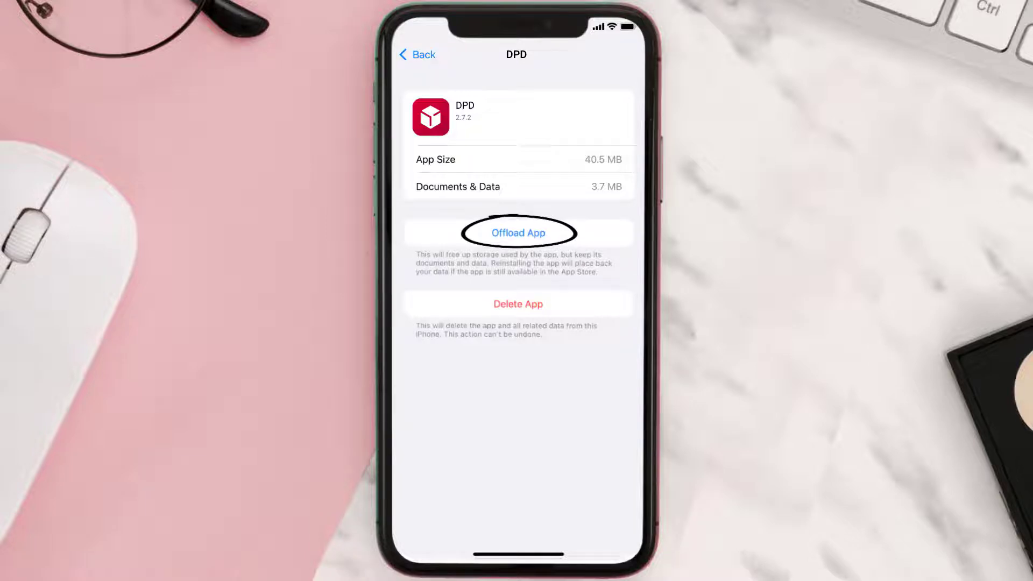
left_click(518, 232)
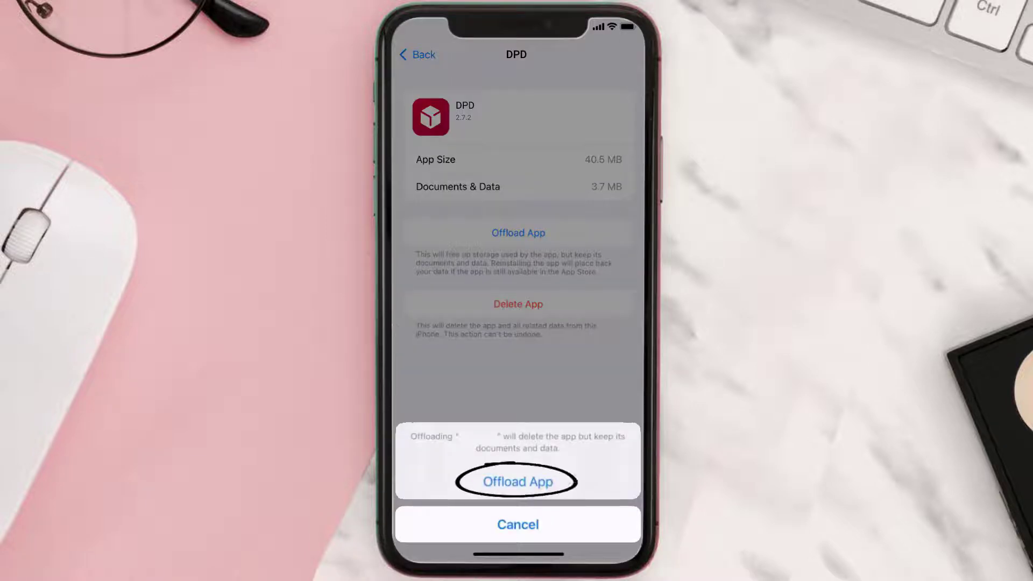
left_click(518, 482)
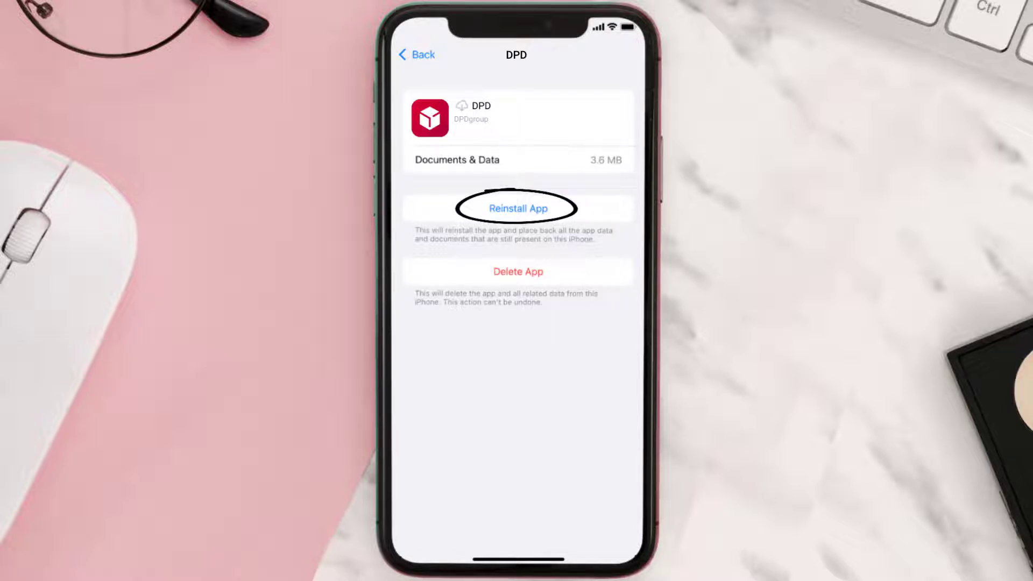
Step: Reinstall the offloaded DPD app from its storage page, restoring full app size and data
left_click(517, 208)
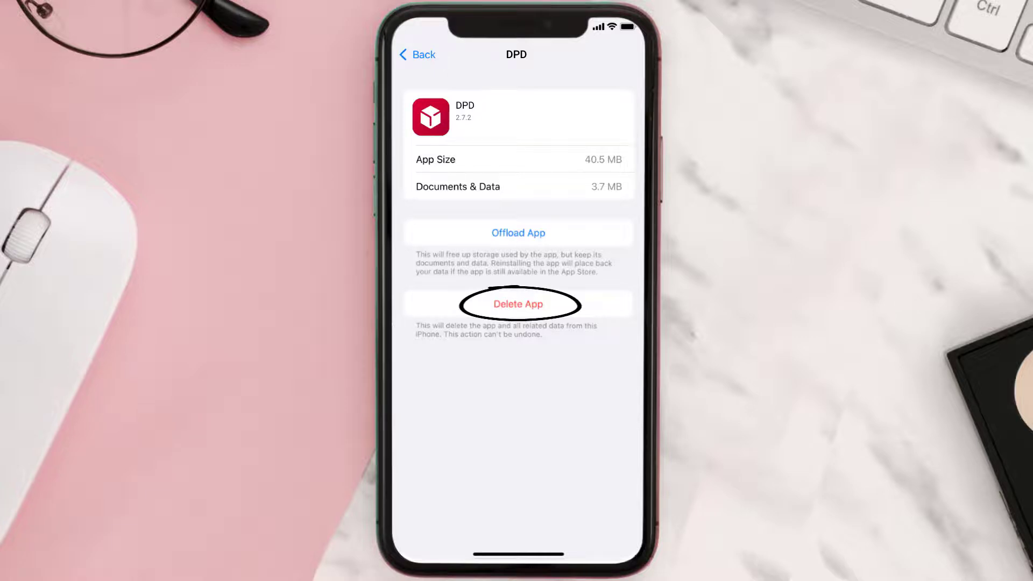
Step: Delete the DPD app and all its data from the DPD storage page
left_click(518, 304)
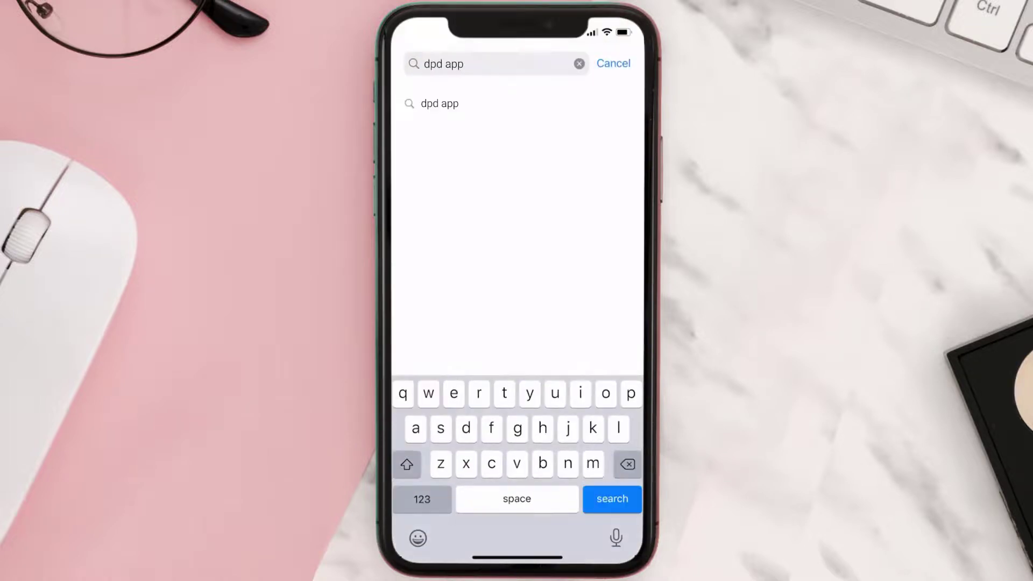
Step: Search 'dpd app' again and start downloading DPD with GET
left_click(610, 498)
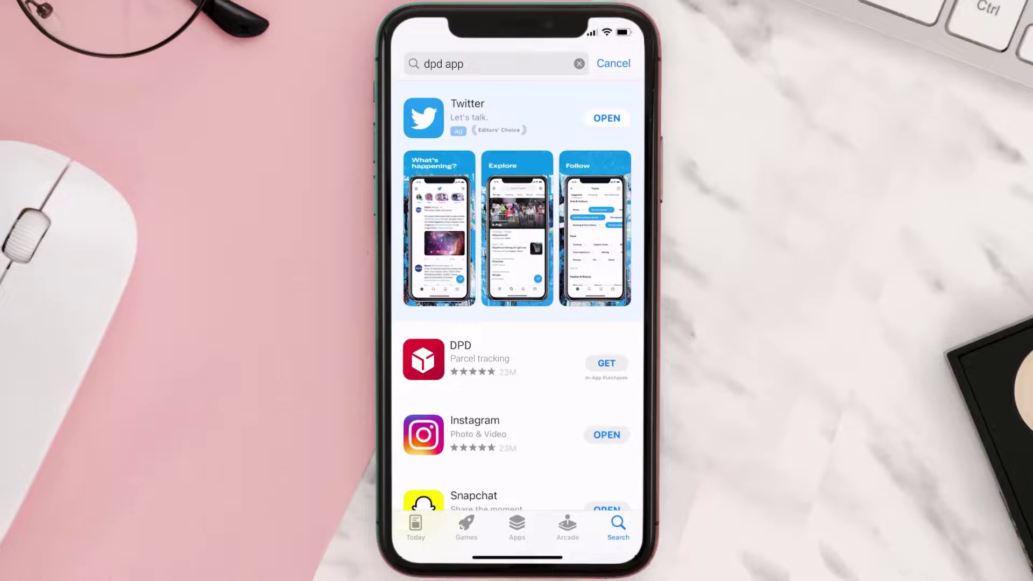
left_click(605, 362)
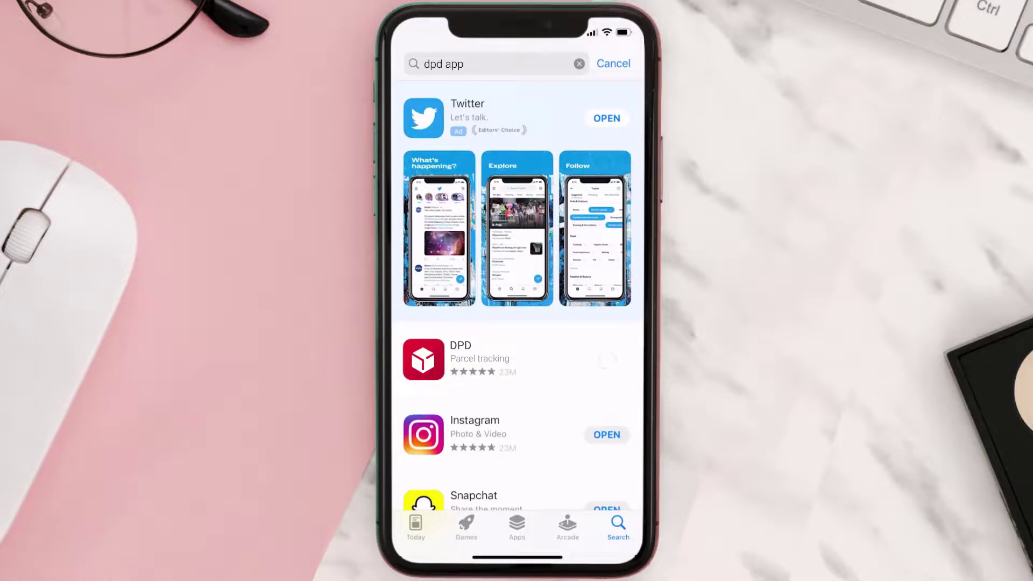